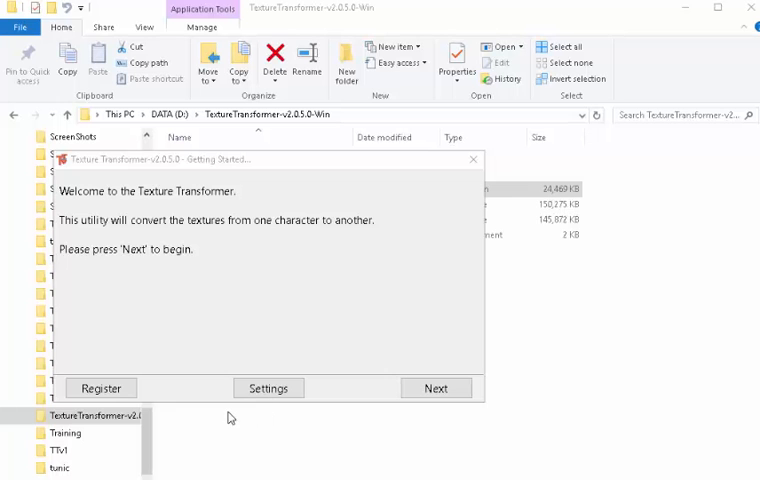
mouse_move(198, 291)
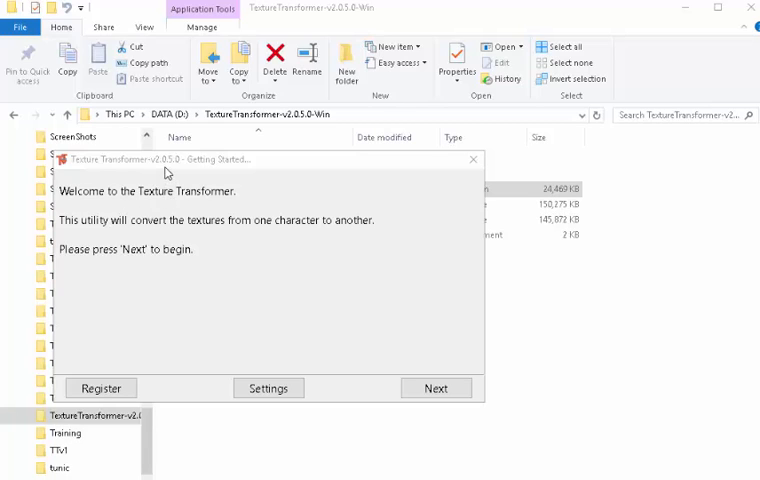
mouse_move(158, 166)
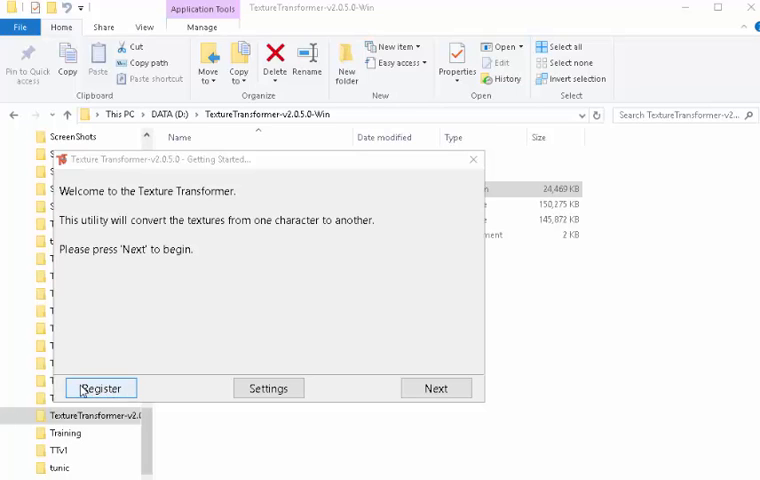
- Pick the Poser Pro 2014 Content folder in the content folder preferences and close them
left_click(268, 388)
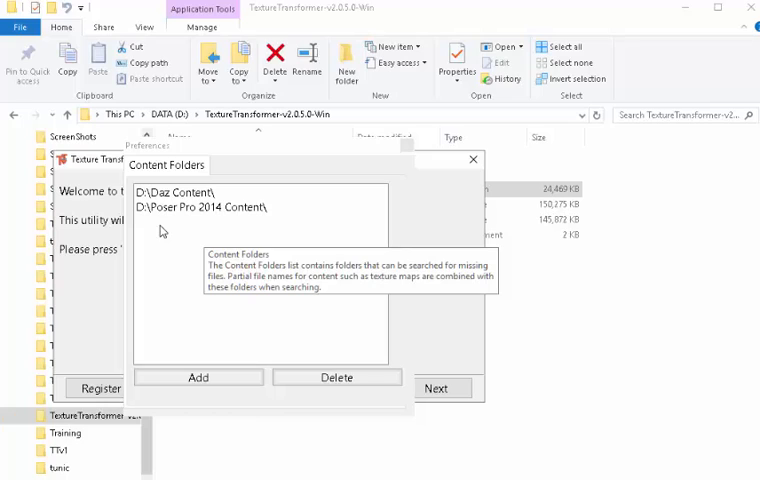
mouse_move(190, 211)
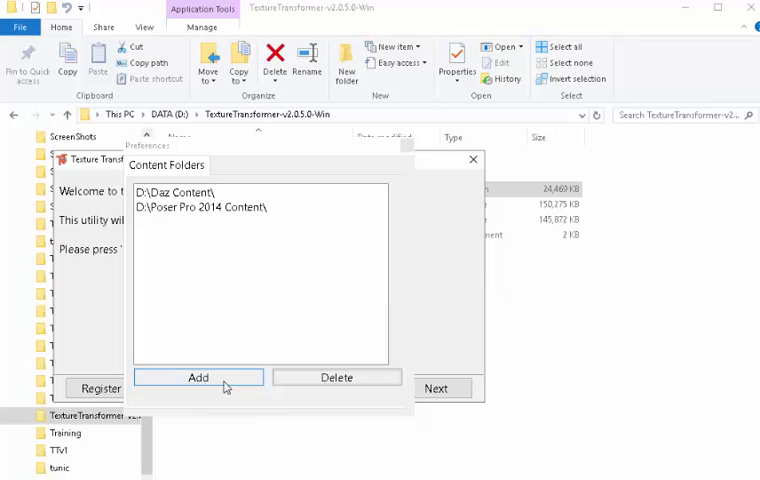
mouse_move(205, 387)
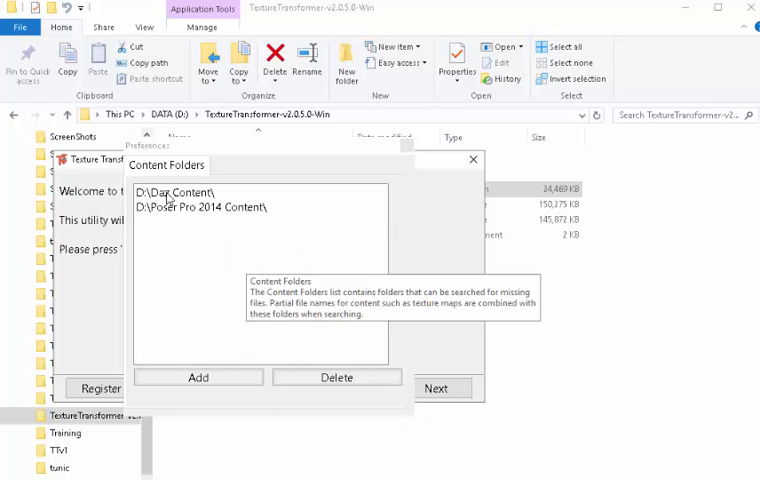
mouse_move(285, 295)
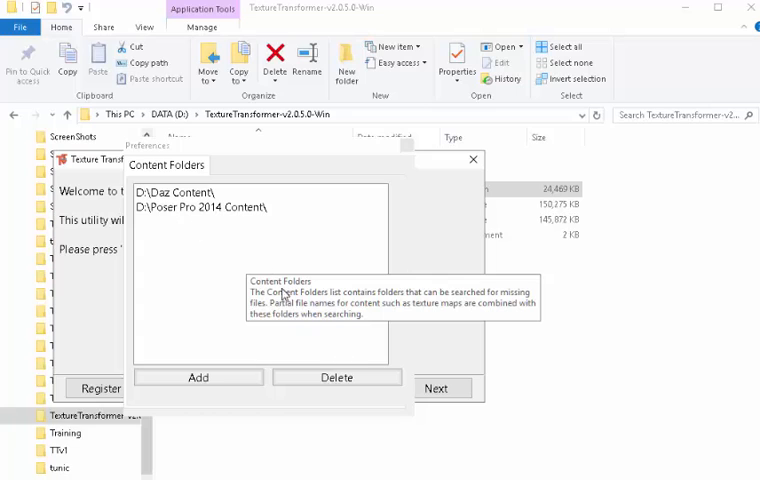
left_click(203, 207)
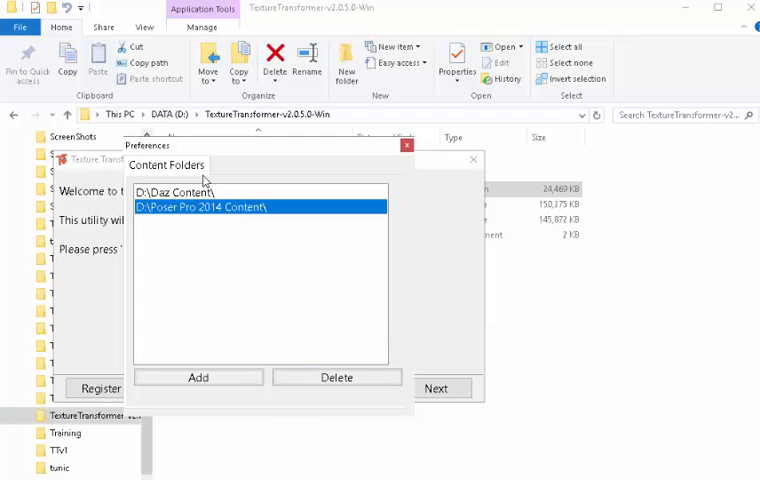
left_click(180, 191)
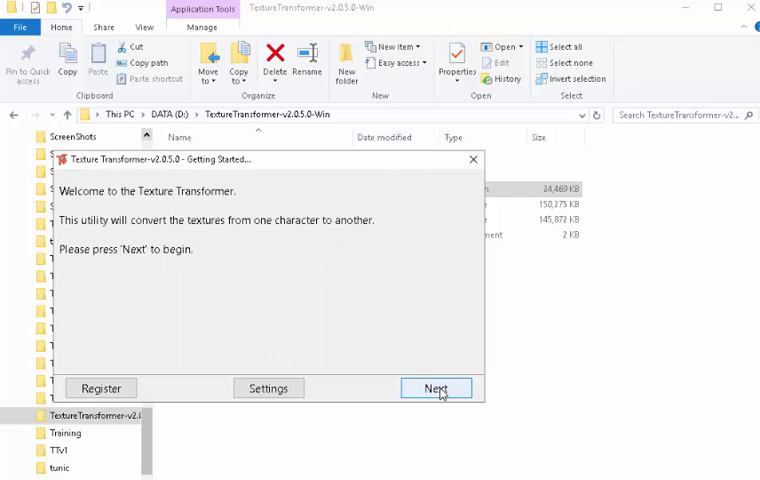
- Choose the 'Genesis 2 Male to Genesis 3 Male' transformation and advance to source files
left_click(436, 388)
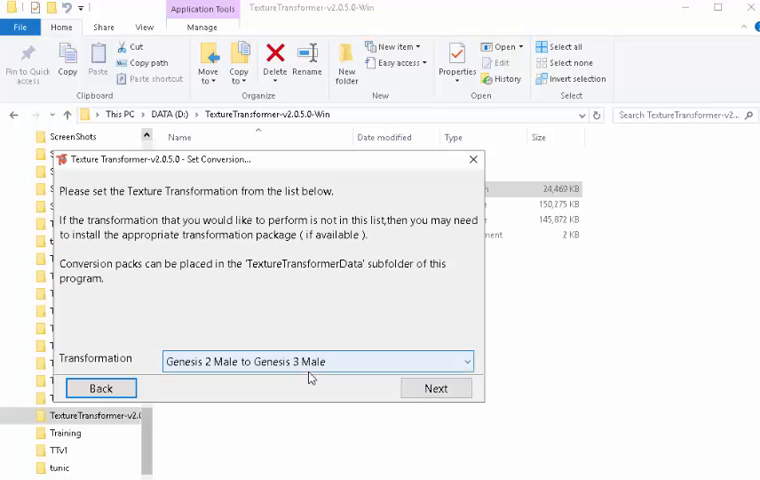
left_click(318, 361)
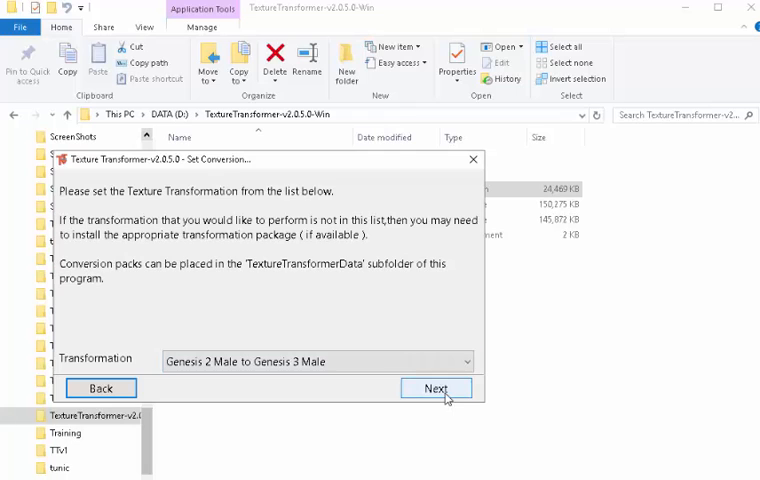
left_click(436, 388)
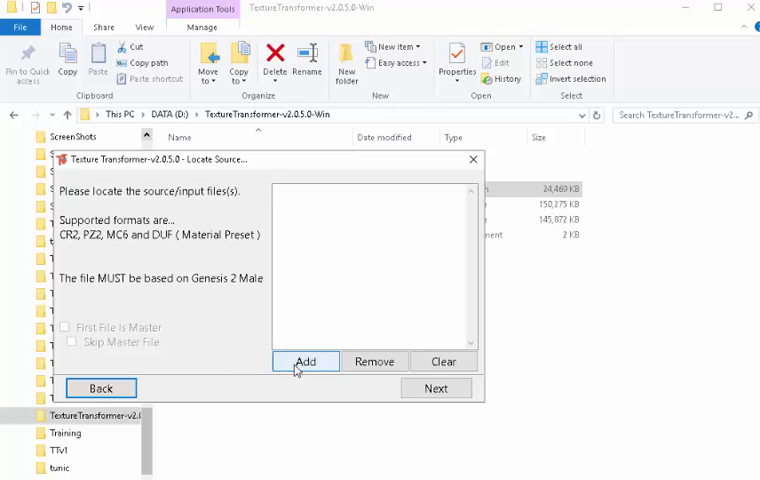
- Add Mat Complete.duf from Genesis 2 Male > Characters > P3D Ashwin > Mats > Iray Mats
left_click(306, 361)
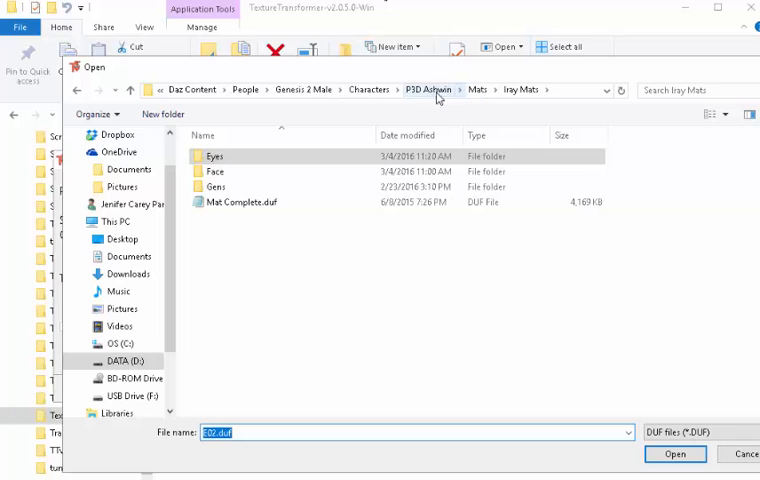
mouse_move(413, 103)
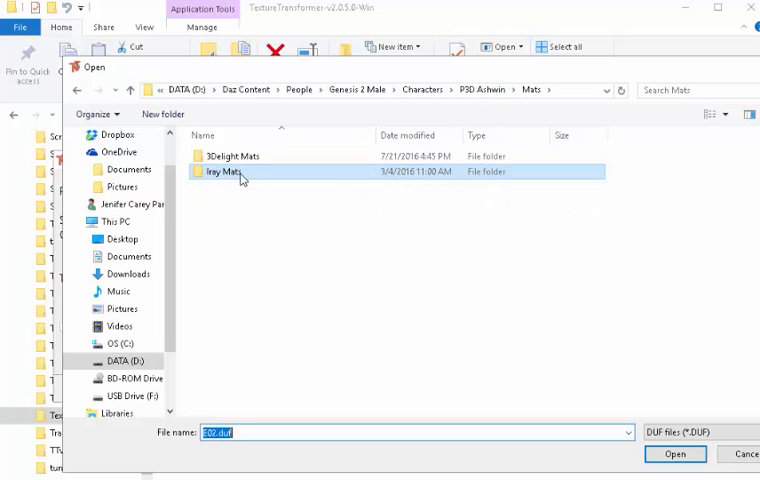
left_click(232, 156)
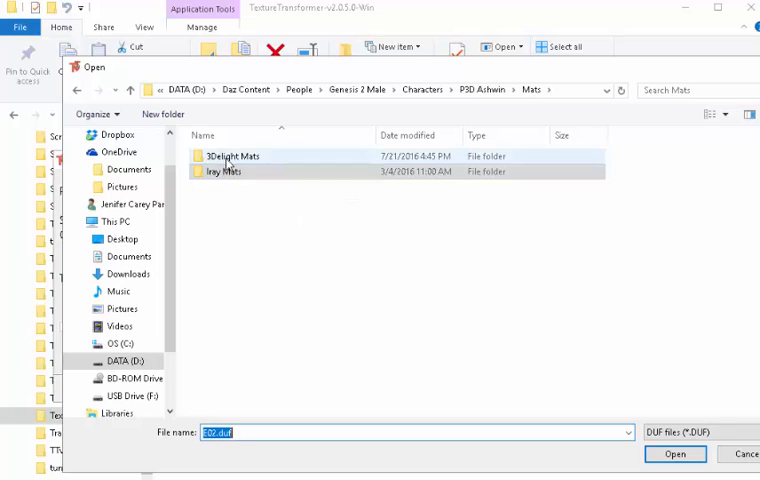
double_click(223, 171)
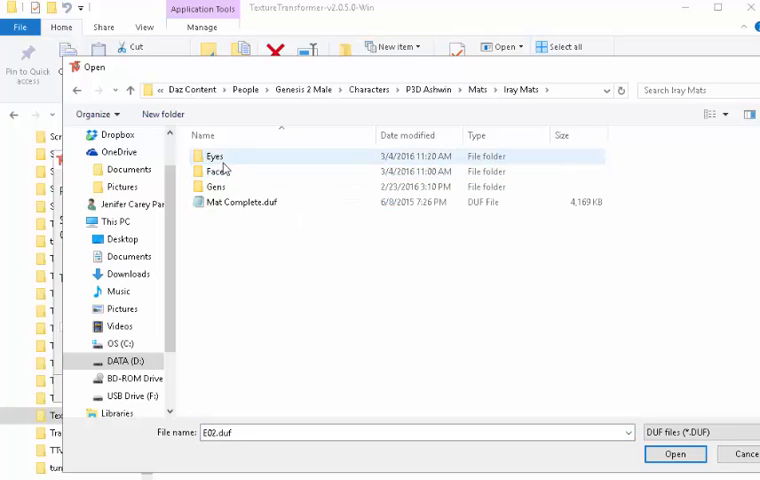
mouse_move(232, 202)
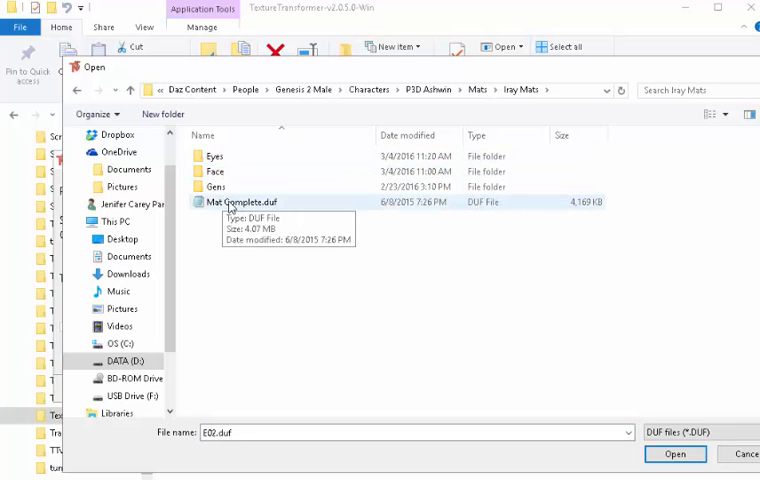
left_click(245, 202)
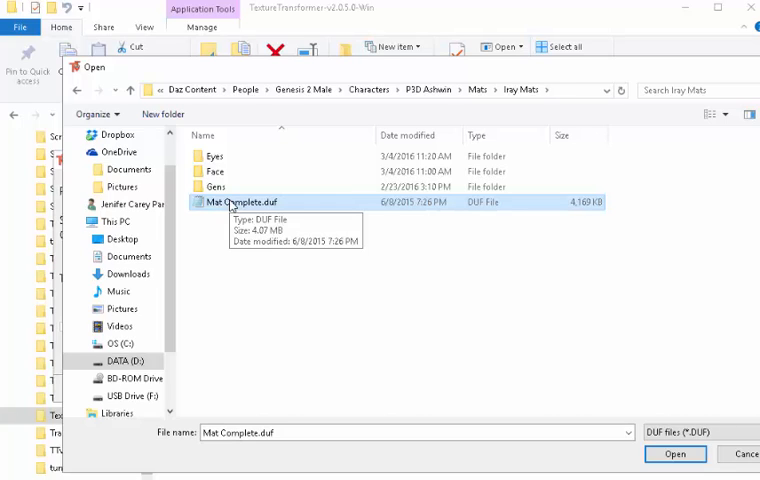
mouse_move(235, 207)
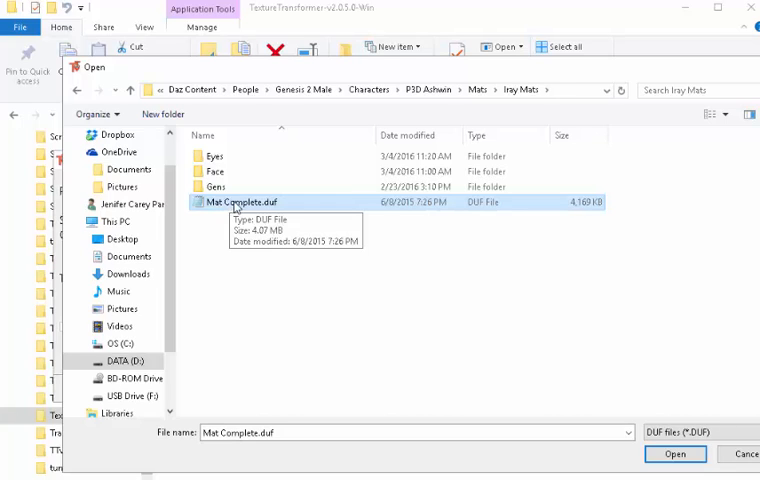
mouse_move(286, 209)
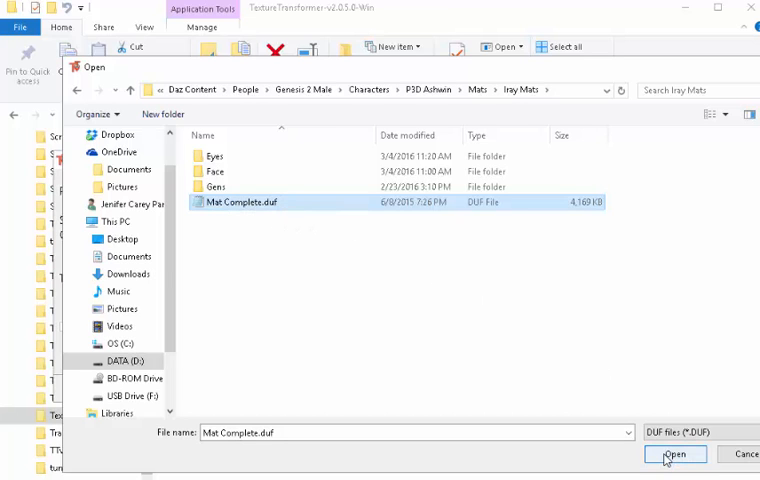
left_click(675, 454)
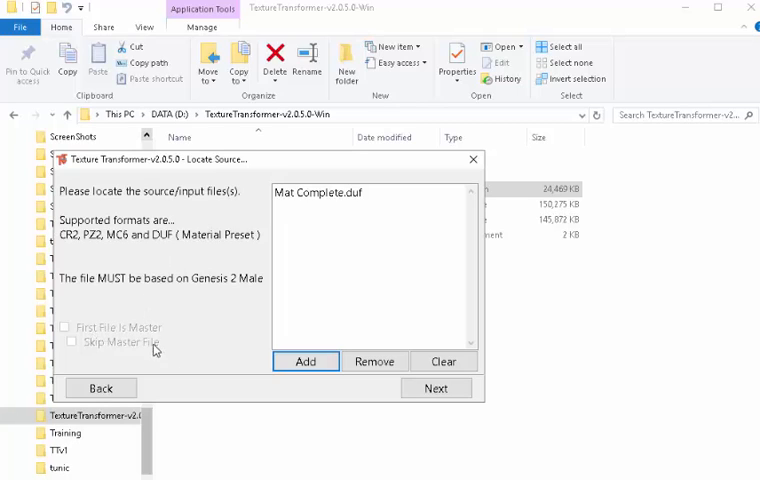
mouse_move(120, 324)
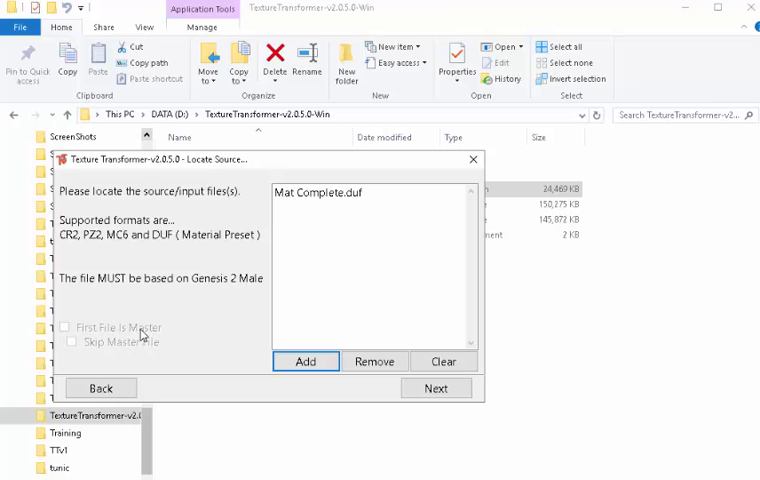
- Add E02/E03 eye and Face02/Face03 face presets, then select Mat Complete.duf in the list
left_click(305, 361)
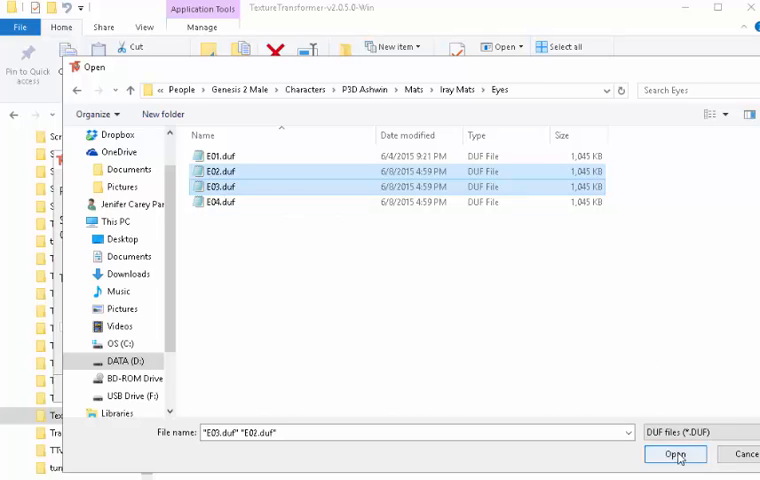
left_click(675, 454)
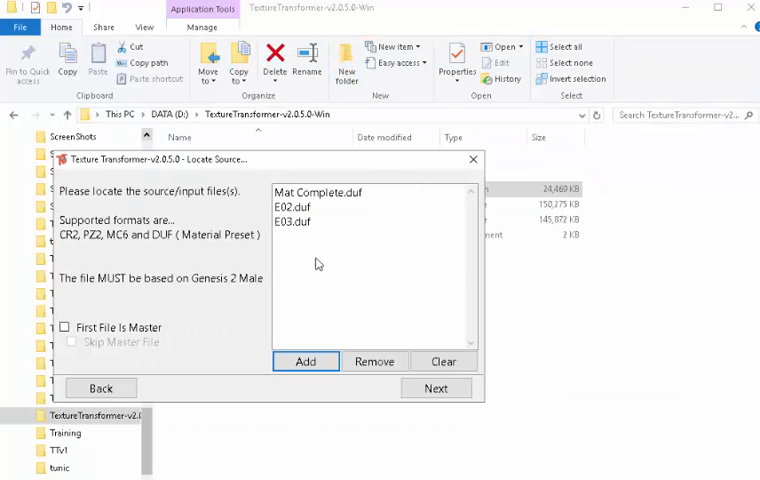
left_click(305, 361)
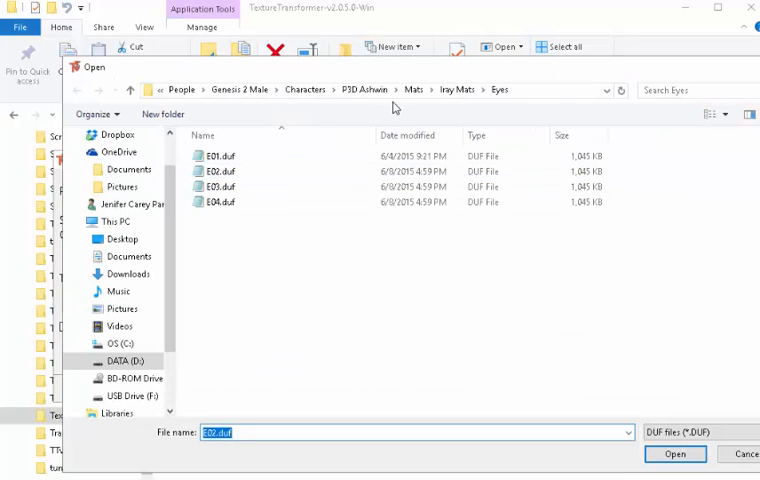
left_click(499, 89)
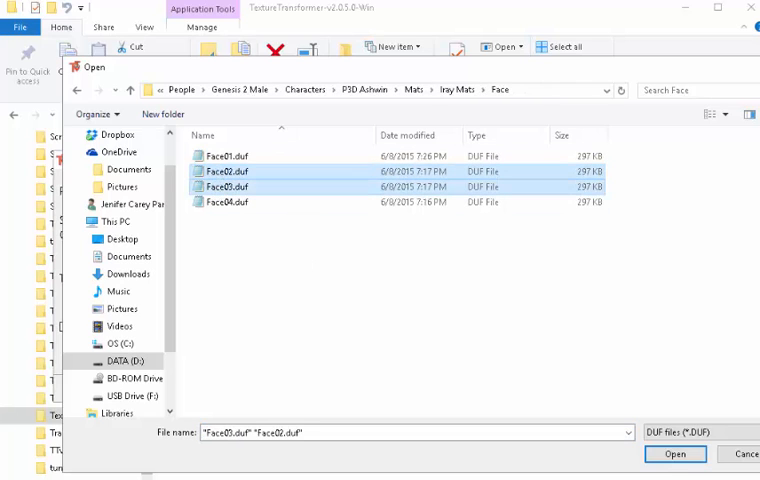
left_click(675, 454)
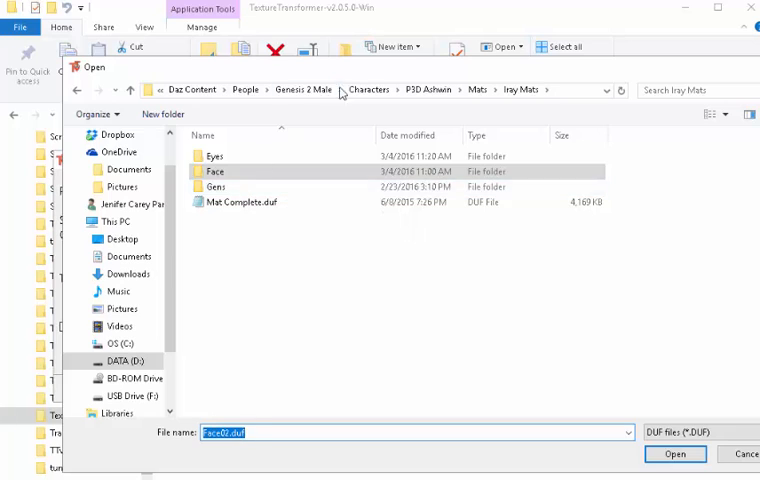
left_click(675, 454)
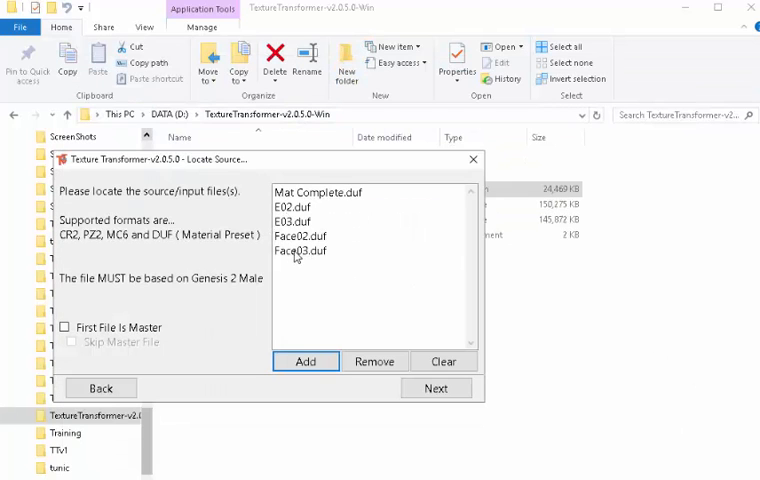
left_click(318, 192)
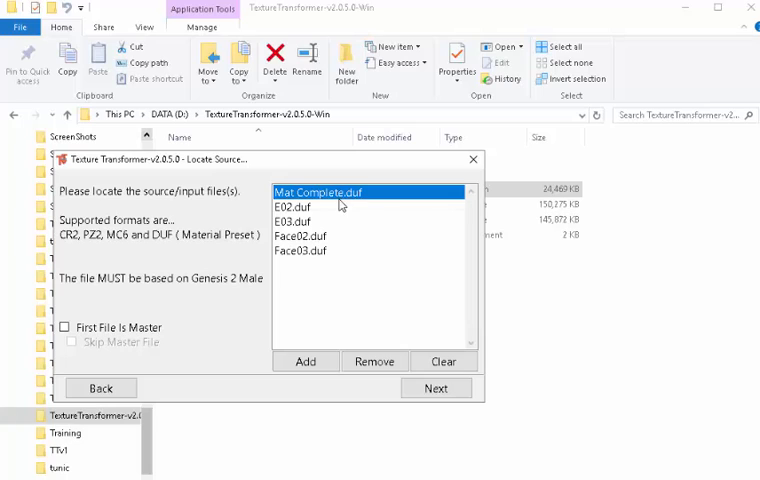
- Enable 'First File Is Master' with Mat Complete.duf on top, then advance to the output folder
left_click(64, 327)
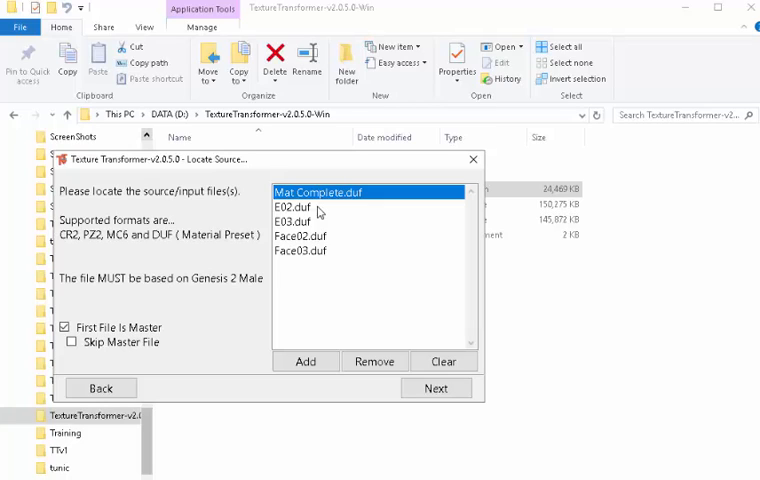
mouse_move(380, 219)
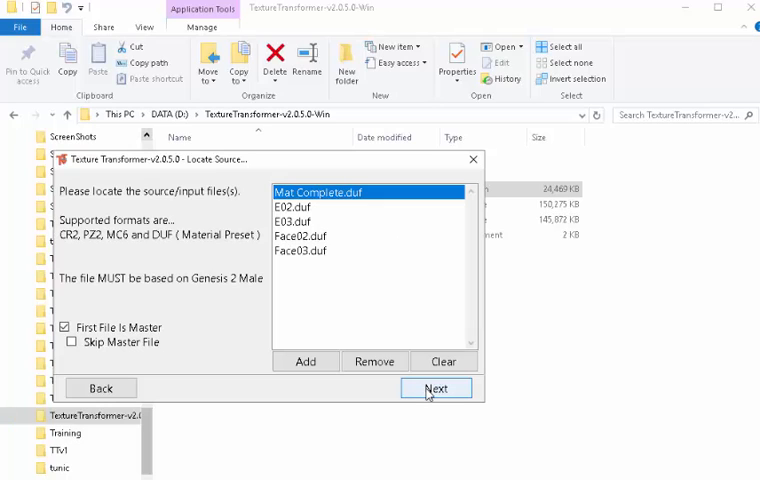
left_click(436, 388)
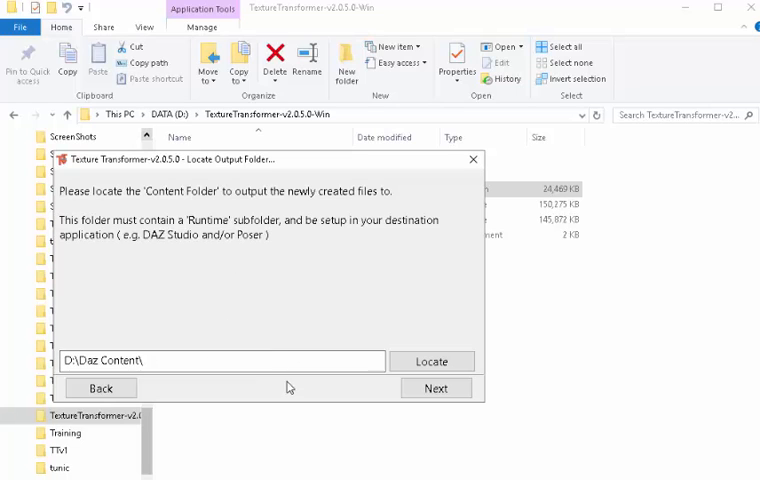
- Accept D:\Daz Content\ as the output content folder and continue to the output options
left_click(435, 388)
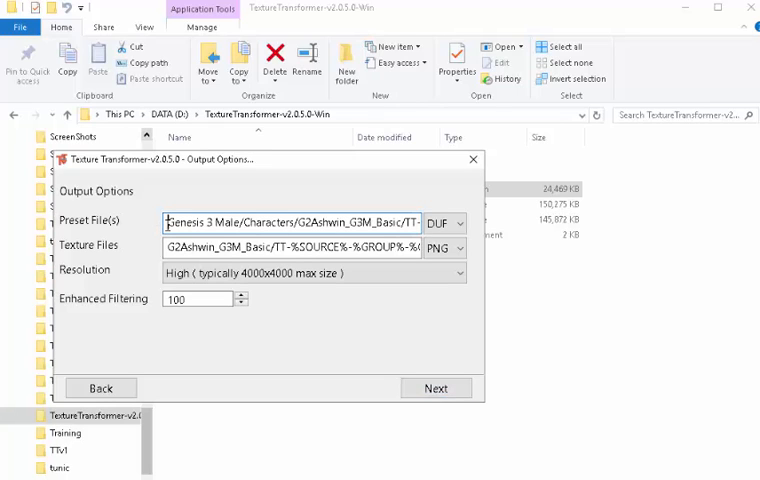
mouse_move(198, 298)
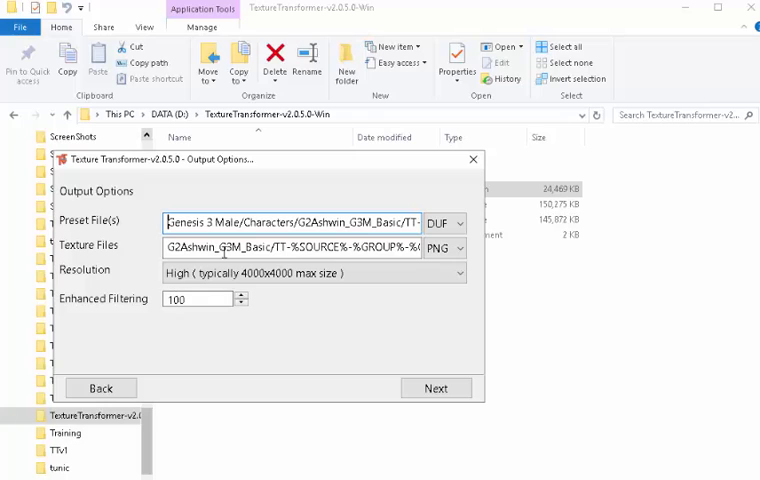
double_click(303, 223)
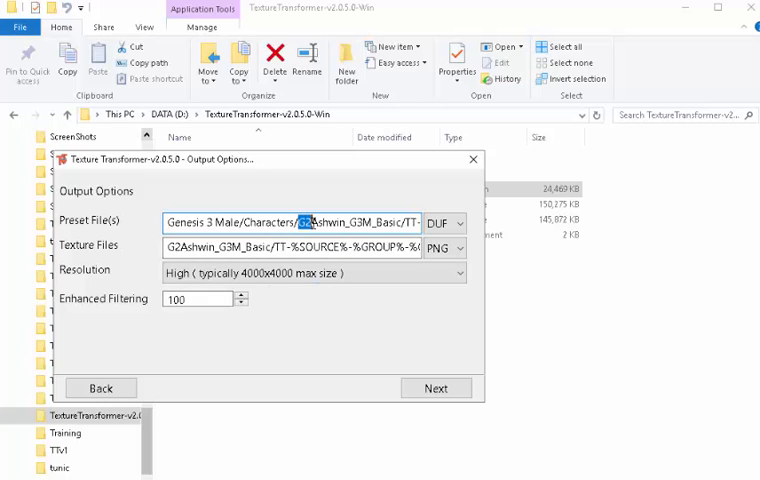
left_click_drag(305, 223, 360, 223)
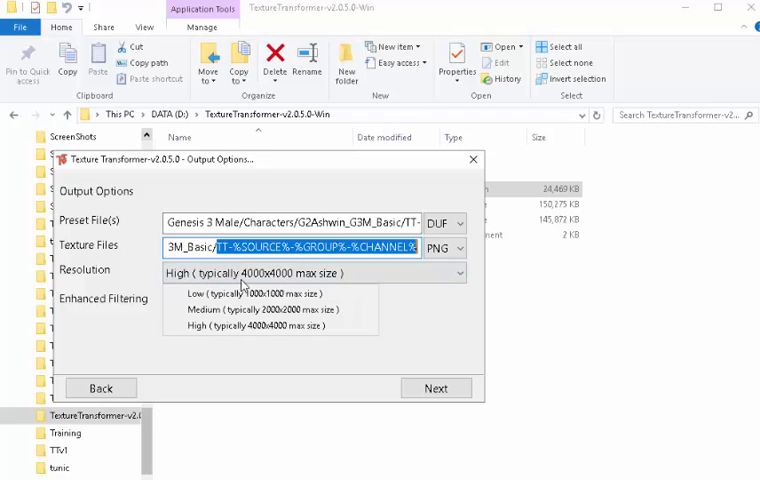
mouse_move(265, 329)
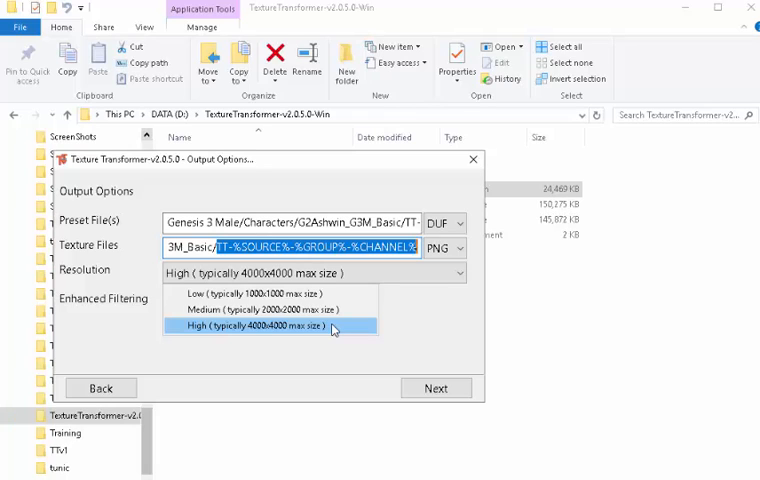
- Set output texture resolution to High (4000x4000 max), leaving enhanced filtering at 100
left_click(270, 331)
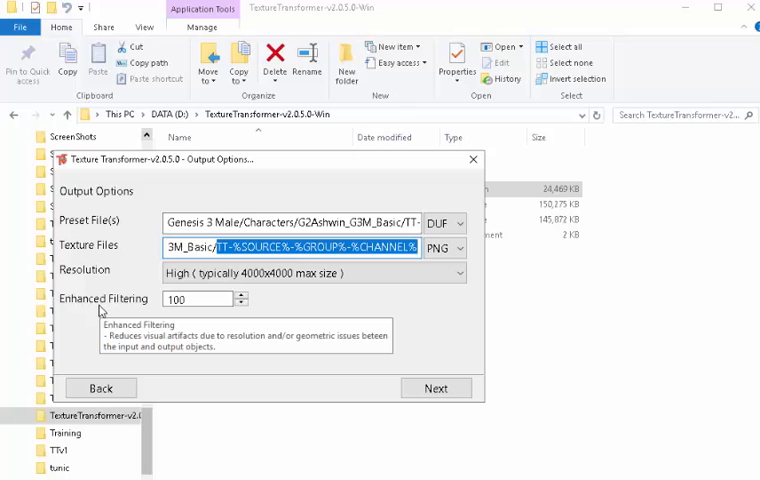
mouse_move(77, 314)
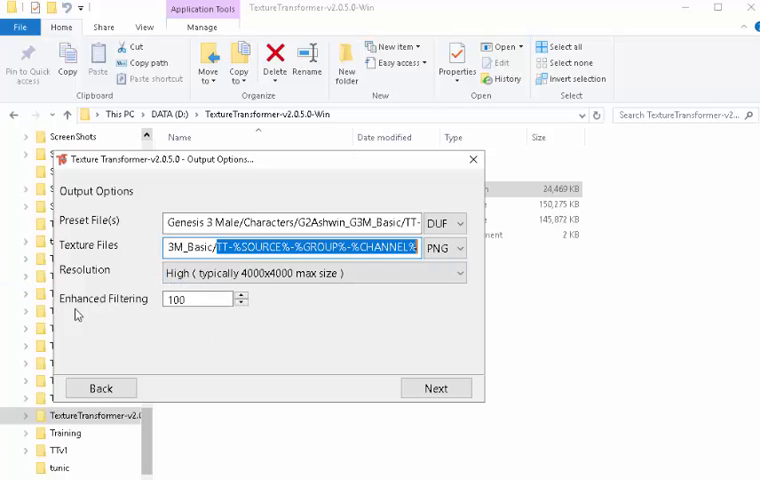
mouse_move(120, 305)
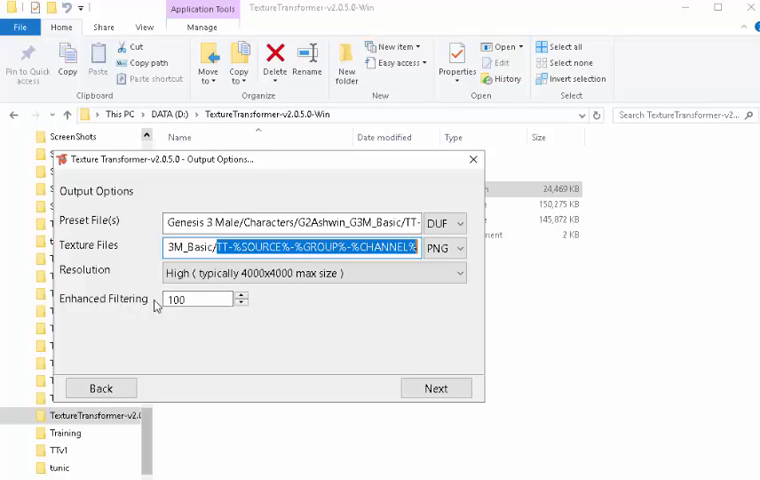
mouse_move(163, 308)
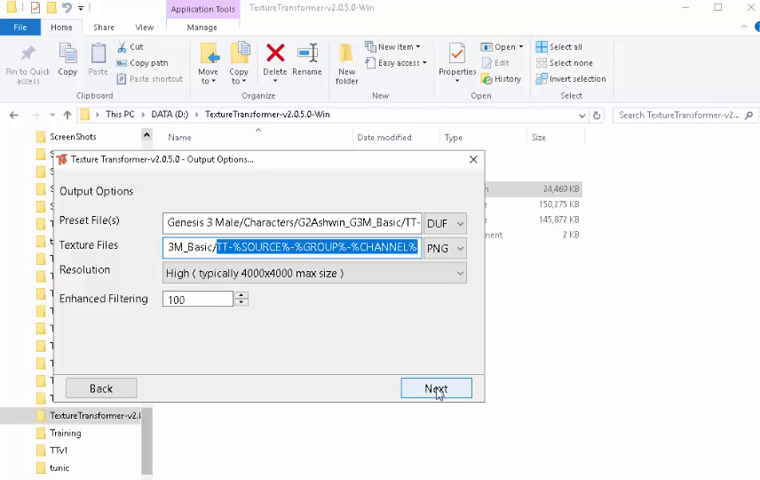
- Advance to the Final Step and run Transform to generate the Genesis 3 Male presets
left_click(436, 388)
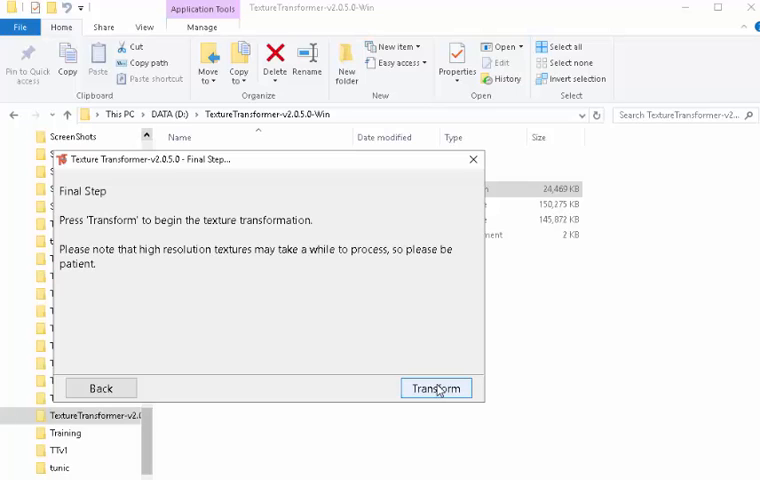
left_click(436, 388)
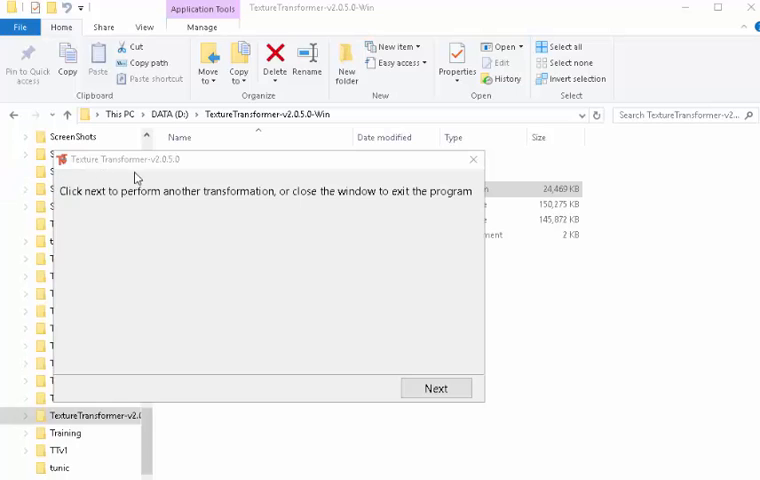
mouse_move(334, 221)
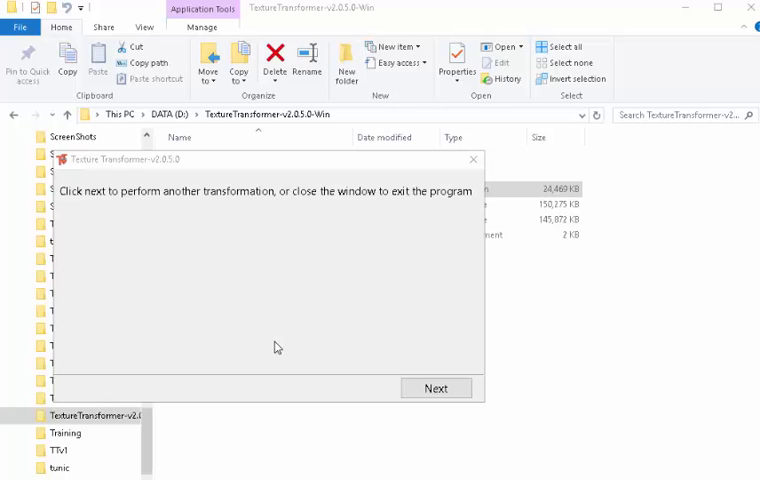
mouse_move(262, 341)
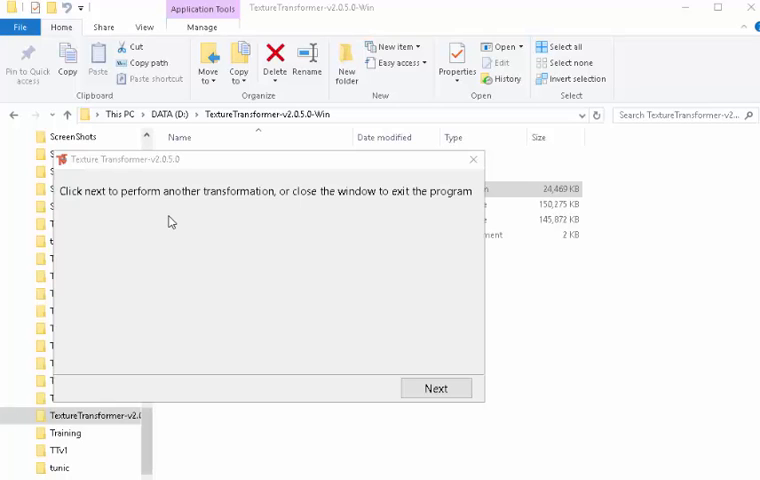
- Close the Texture Transformer window from the completion screen instead of starting another run
left_click(473, 159)
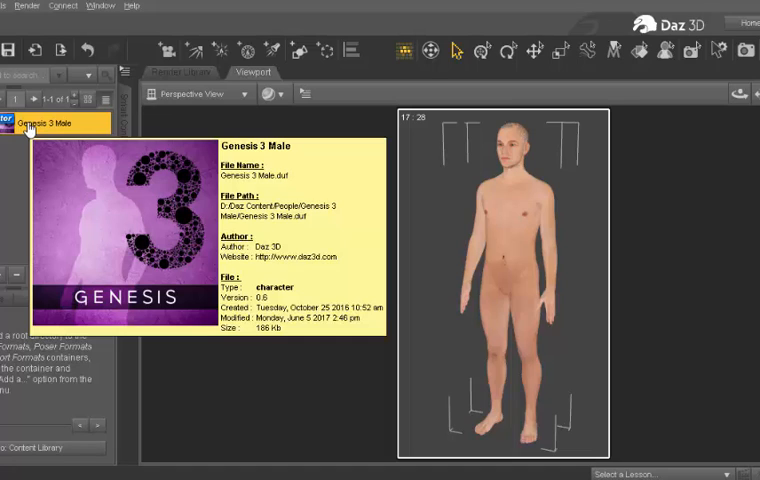
mouse_move(55, 122)
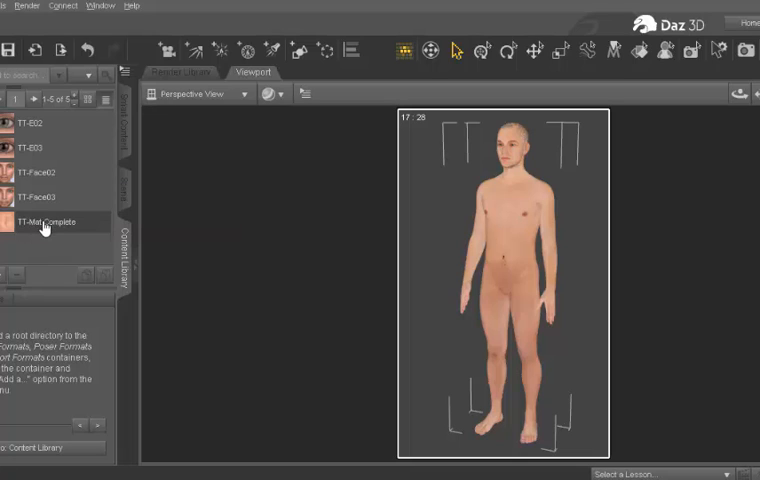
mouse_move(54, 221)
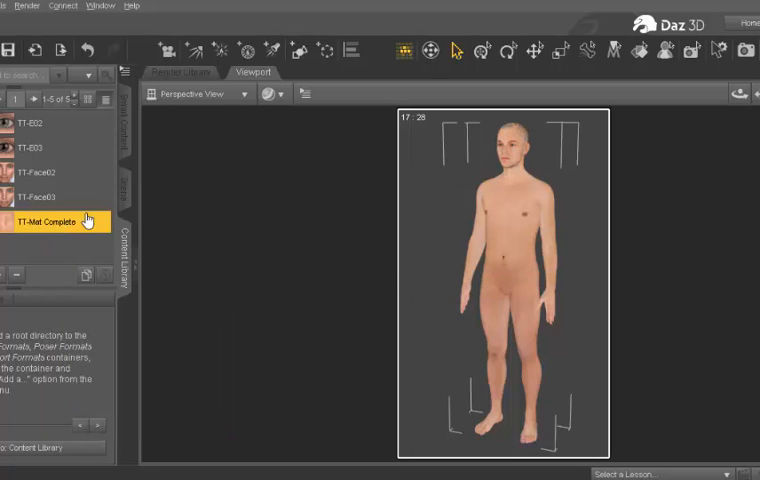
mouse_move(575, 294)
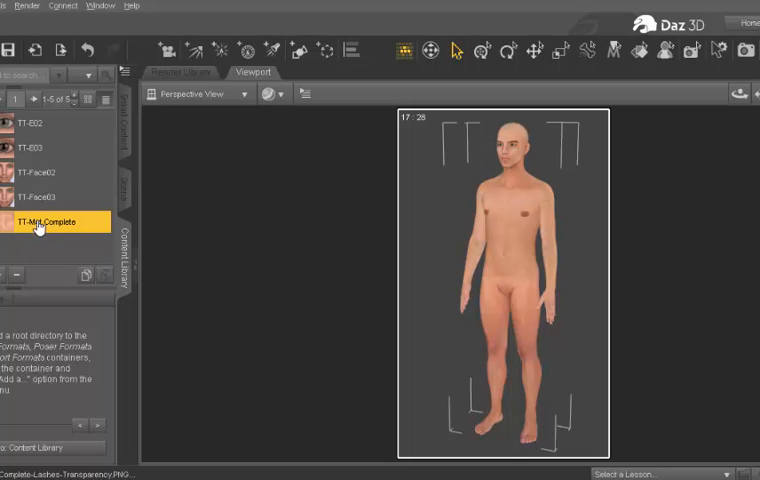
mouse_move(40, 221)
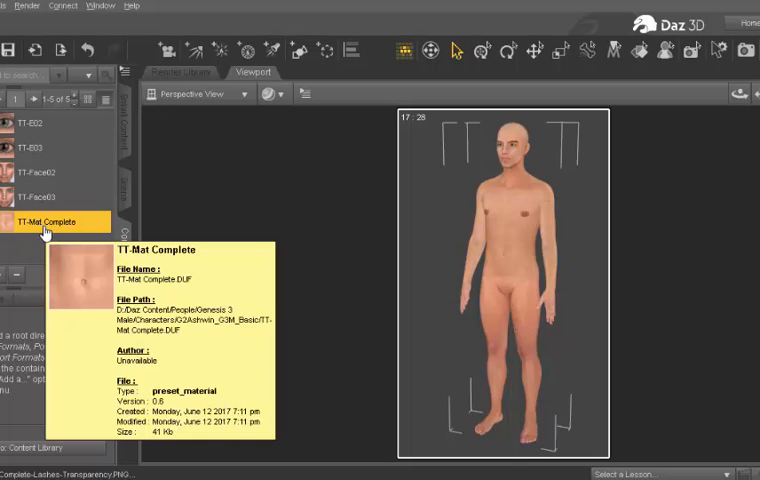
mouse_move(40, 196)
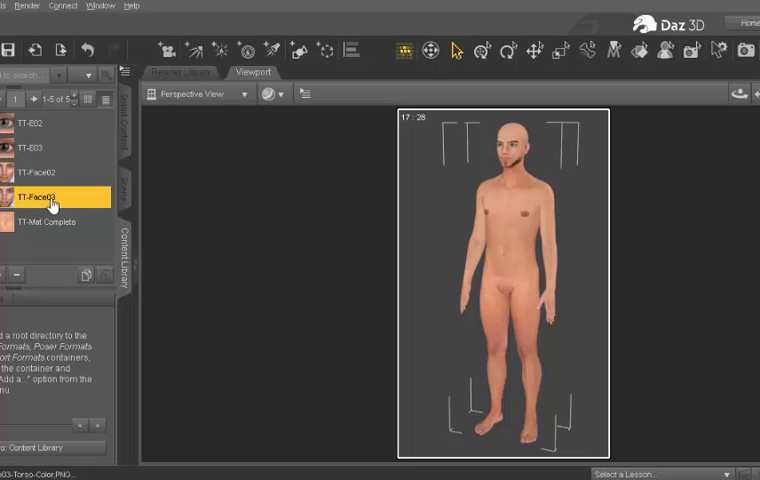
- Apply TT-Face03, TT-E03 and TT-E02 to Genesis 3 Male, then reapply TT-Face03
left_click(50, 172)
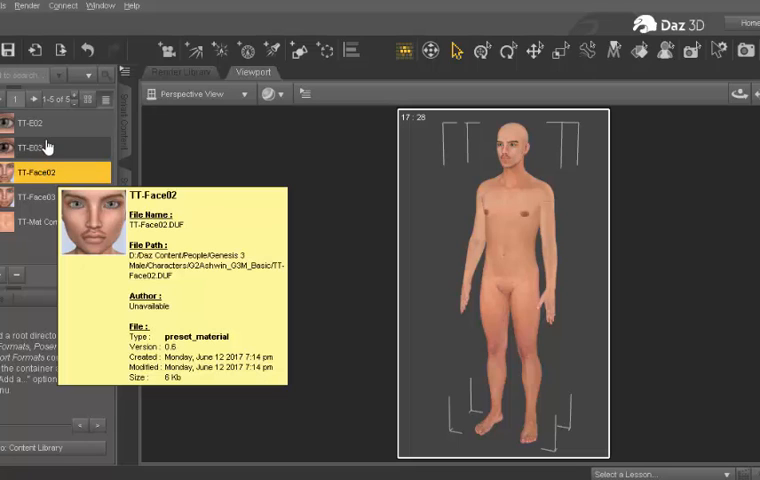
left_click(40, 148)
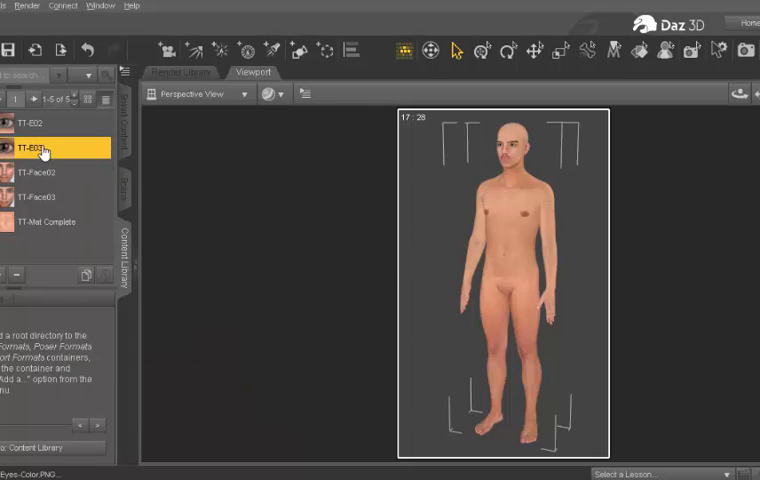
left_click(40, 123)
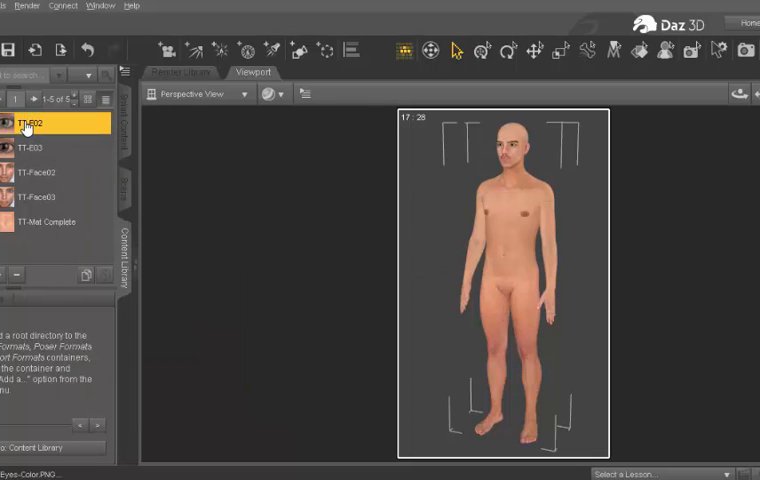
mouse_move(35, 160)
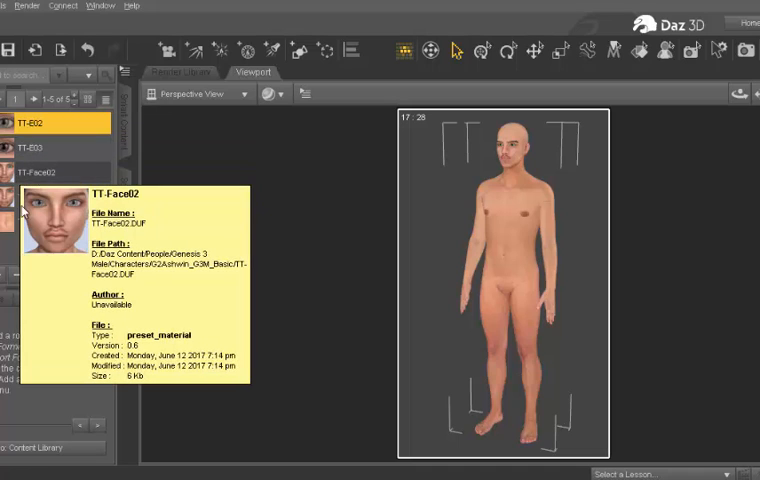
left_click(46, 197)
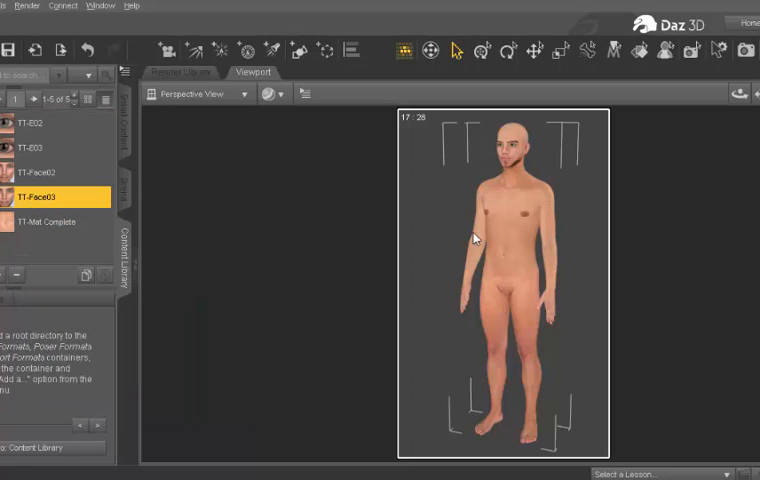
mouse_move(432, 266)
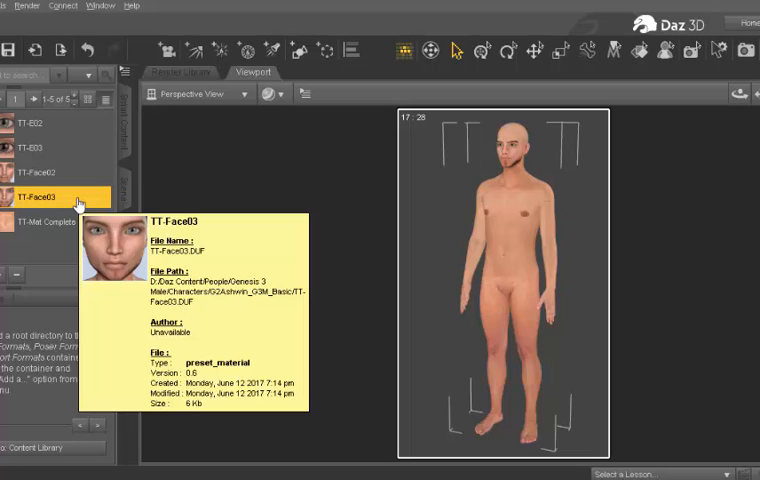
mouse_move(420, 175)
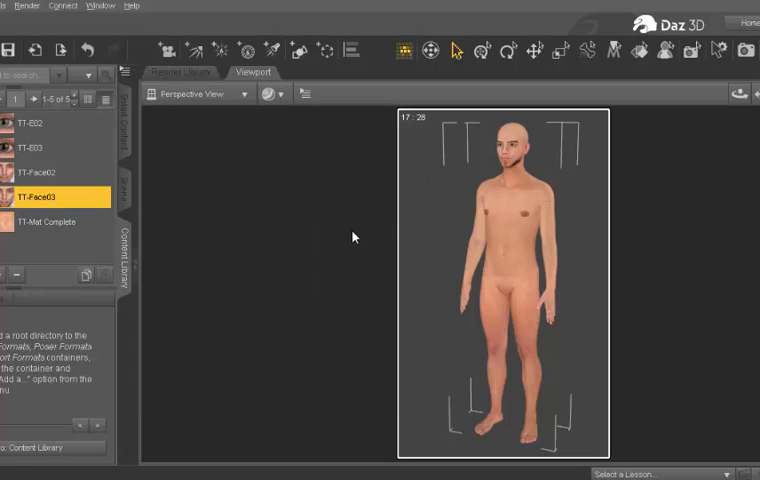
mouse_move(350, 234)
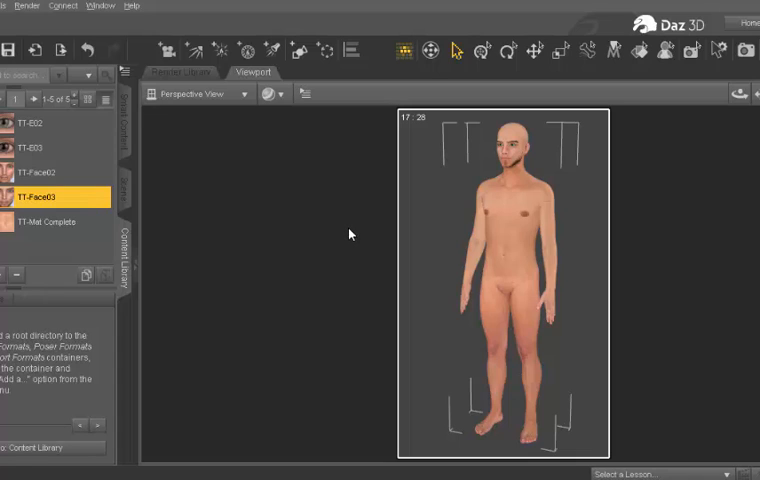
mouse_move(294, 369)
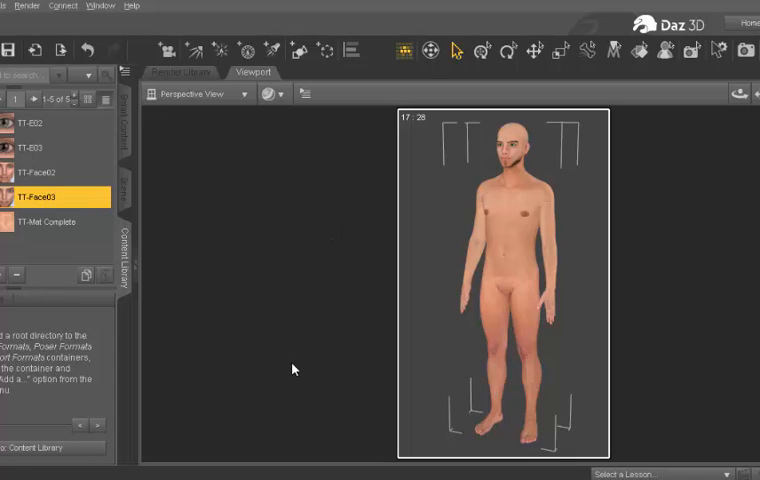
mouse_move(291, 369)
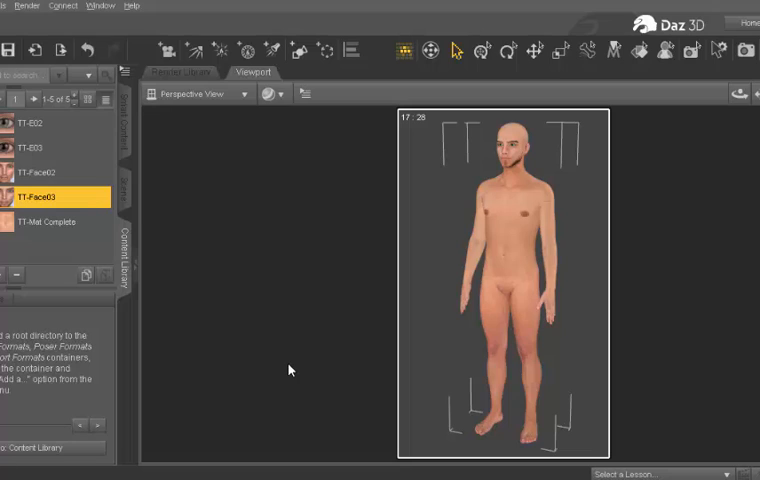